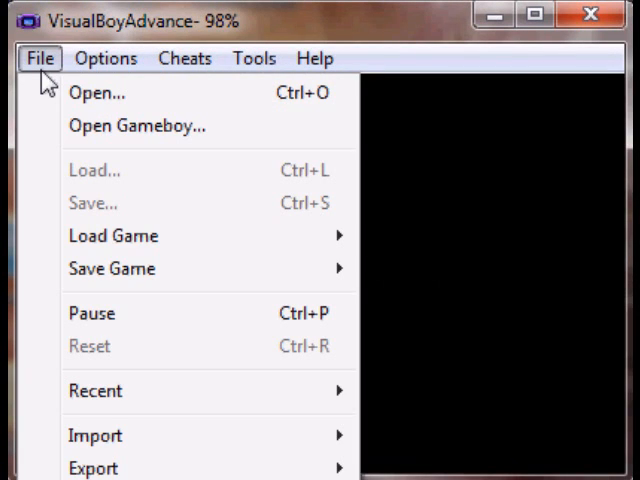
{"action": "mouse_move", "coordinate": [96, 92]}
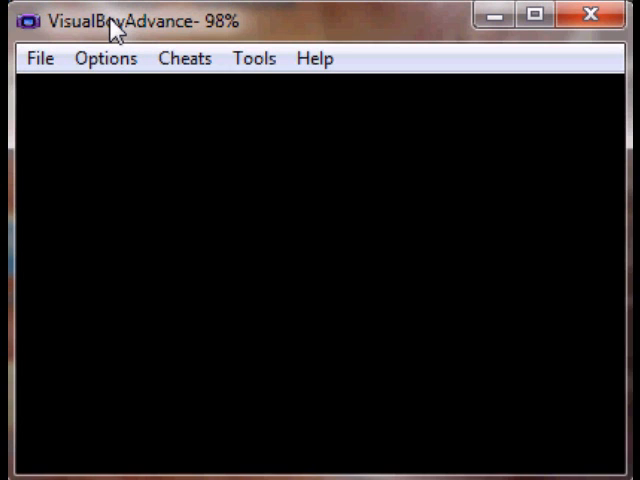
{"action": "mouse_move", "coordinate": [116, 30]}
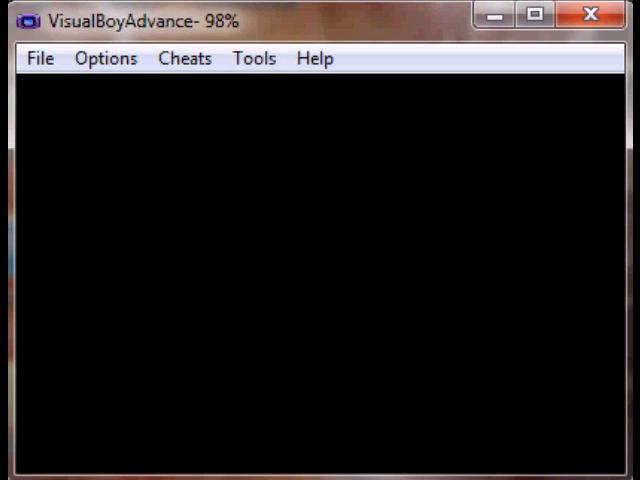
Load the Pokemon ROM through File > Open and browse the Select ROM list.
{"action": "left_click", "coordinate": [40, 58]}
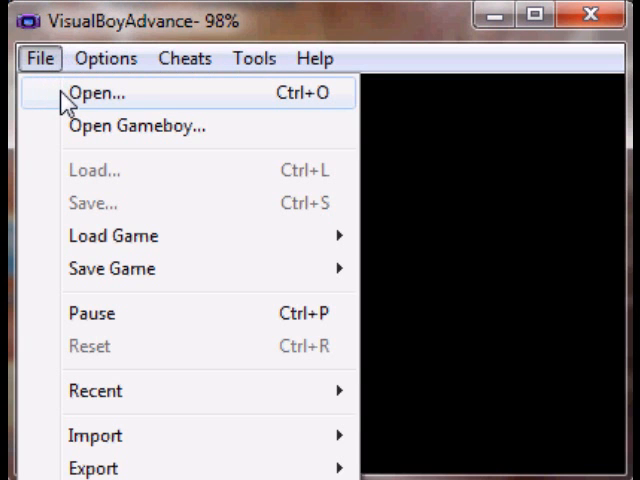
{"action": "left_click", "coordinate": [96, 92]}
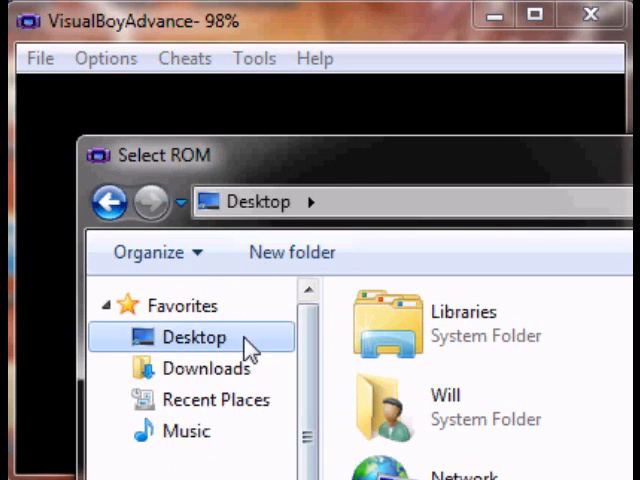
{"action": "scroll", "scroll_direction": "down", "scroll_amount": 3}
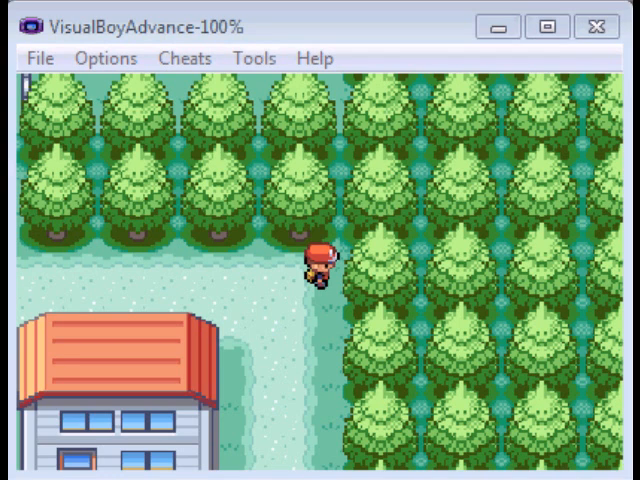
{"action": "mouse_move", "coordinate": [344, 44]}
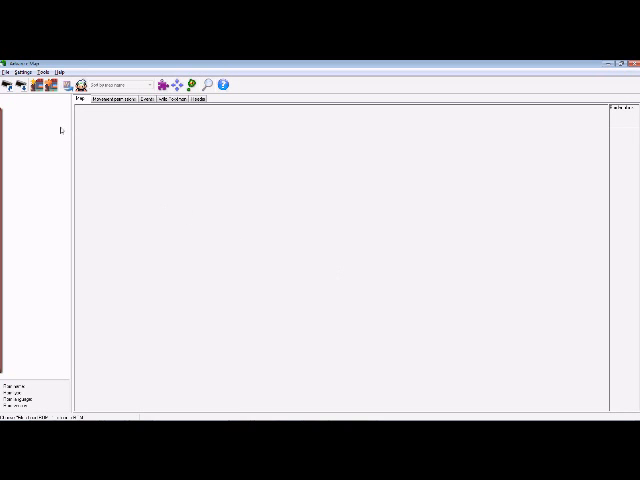
Load the FireRed ROM into Advance Map so its map list and an indoor map appear.
{"action": "left_click", "coordinate": [12, 70]}
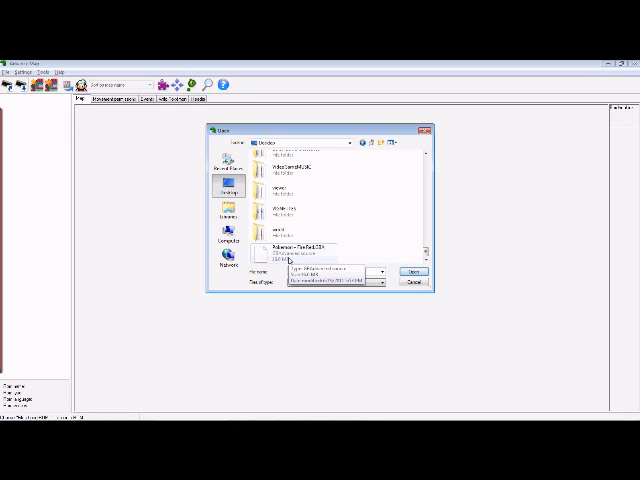
{"action": "left_click", "coordinate": [412, 280]}
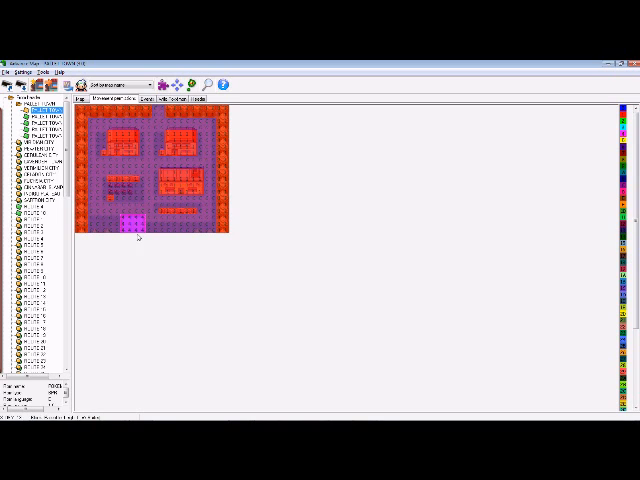
Select the Pallet Town entry in the map tree to load the outdoor town map.
{"action": "left_click", "coordinate": [144, 98]}
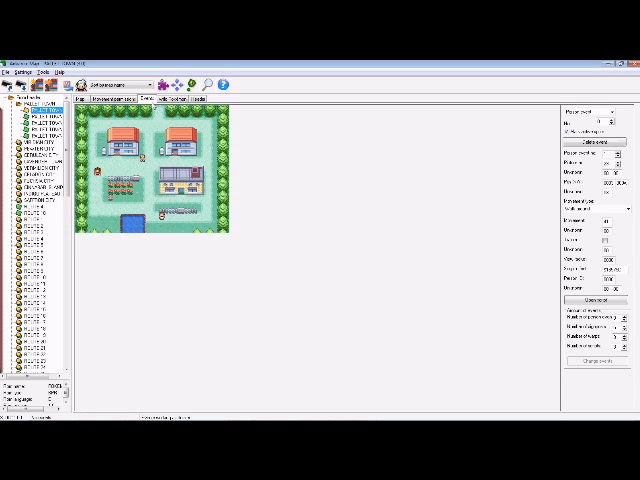
{"action": "left_click", "coordinate": [176, 100]}
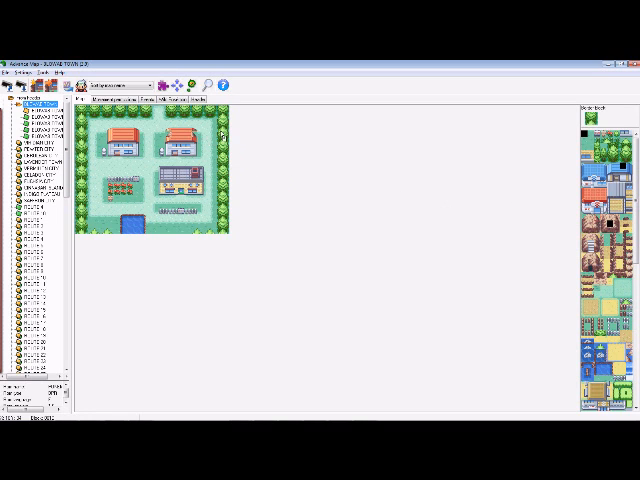
{"action": "mouse_move", "coordinate": [400, 184]}
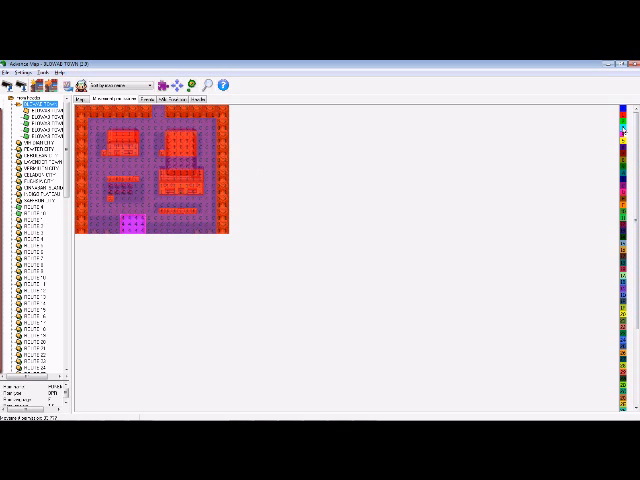
Paint the walkable permission across the mountain's interior, leaving its outer rim blocked.
{"action": "left_click", "coordinate": [180, 192]}
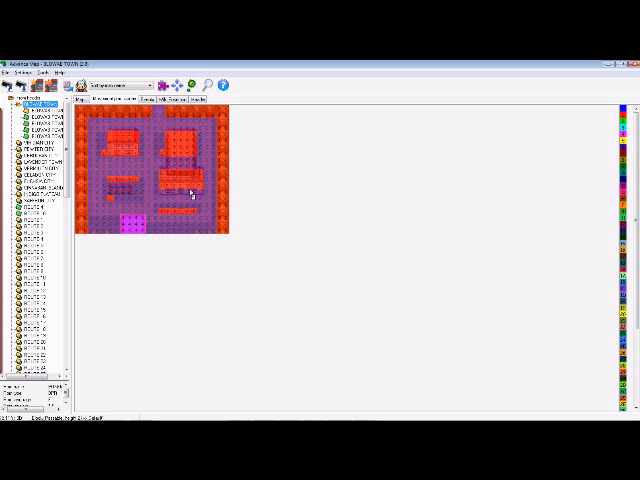
{"action": "left_click", "coordinate": [180, 180]}
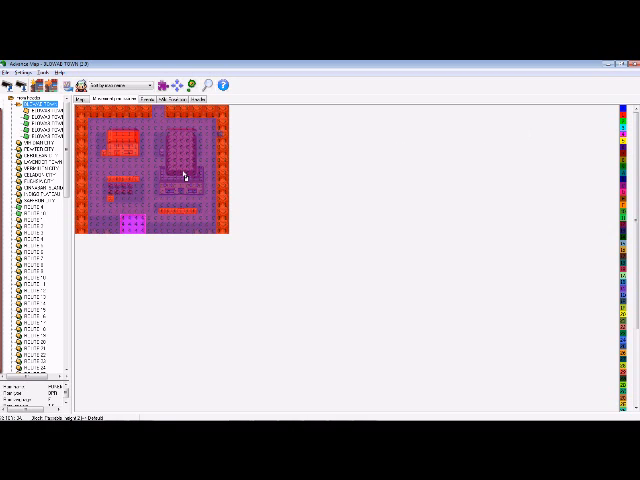
{"action": "left_click", "coordinate": [176, 176]}
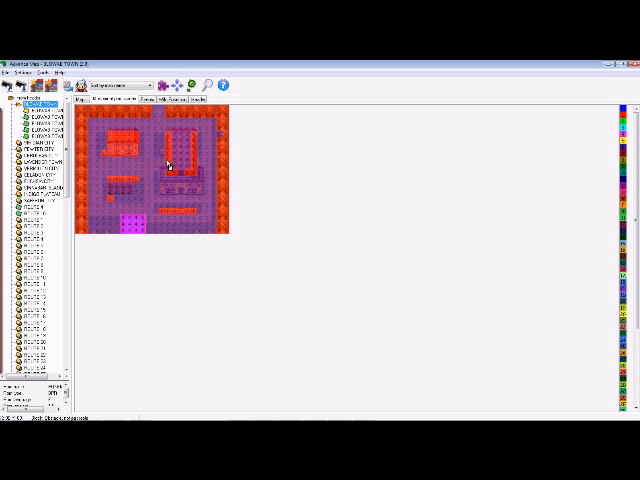
{"action": "left_click", "coordinate": [172, 144]}
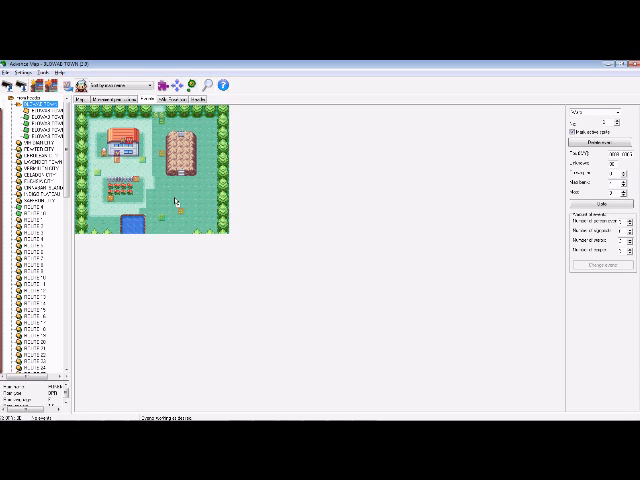
Switch to Movement Permissions to check the mountain edges and pond.
{"action": "left_click", "coordinate": [180, 216]}
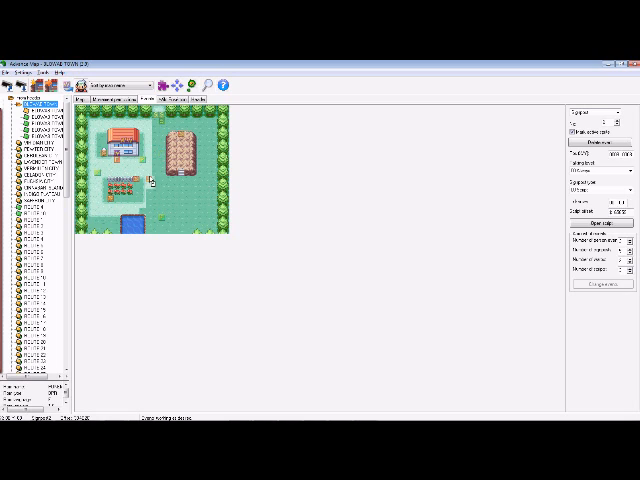
{"action": "mouse_move", "coordinate": [288, 136]}
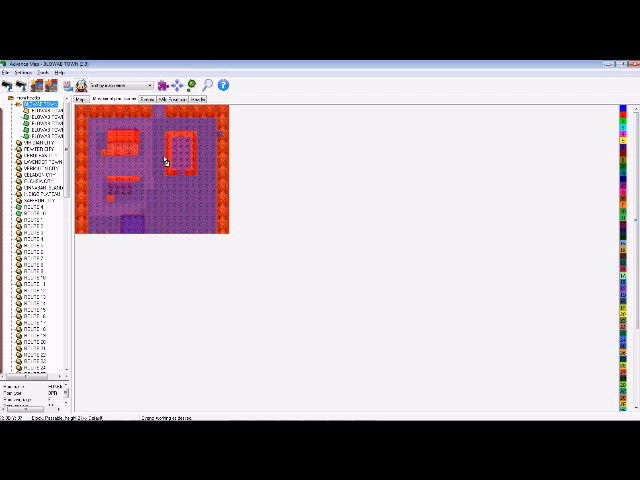
{"action": "left_click", "coordinate": [8, 72]}
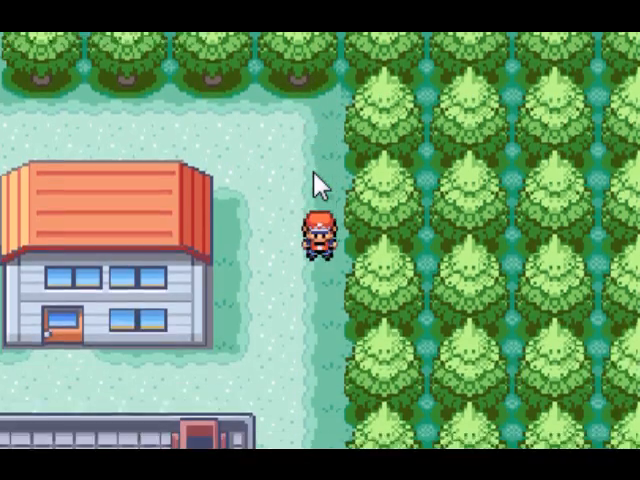
Bring up the Select ROM dialog and browse toward the edited ROM.
{"action": "key", "text": "up"}
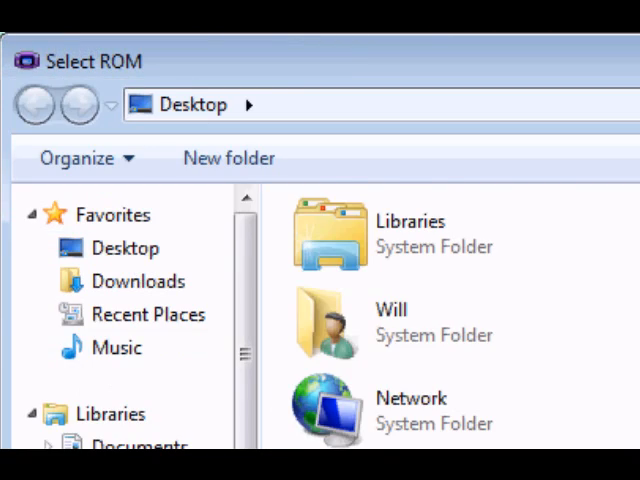
{"action": "scroll", "scroll_direction": "down", "scroll_amount": 3}
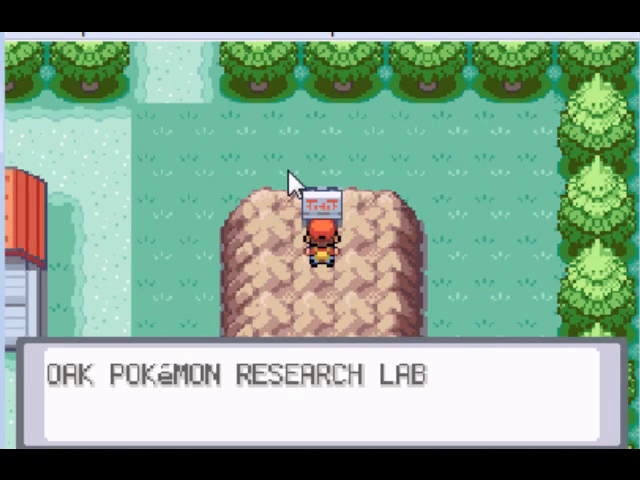
Dismiss the Oak lab sign's message while standing on the mountain top.
{"action": "key", "text": "up"}
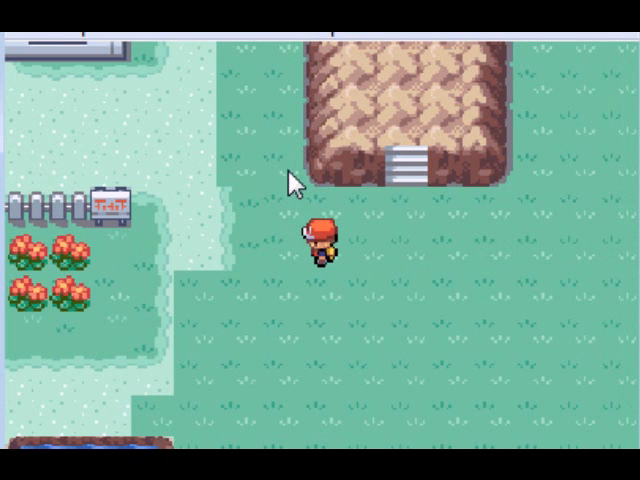
{"action": "mouse_move", "coordinate": [238, 108]}
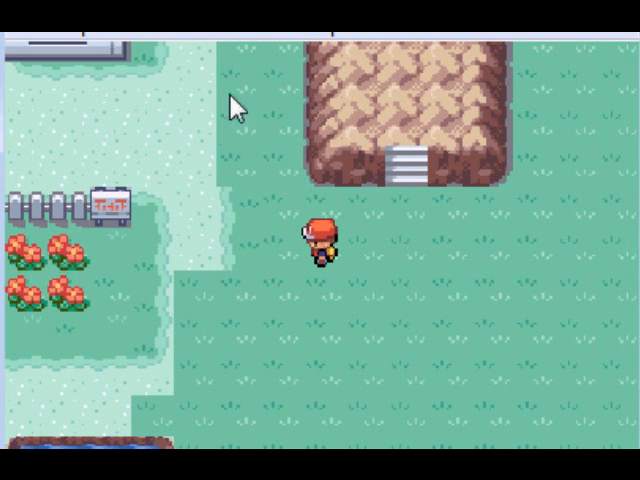